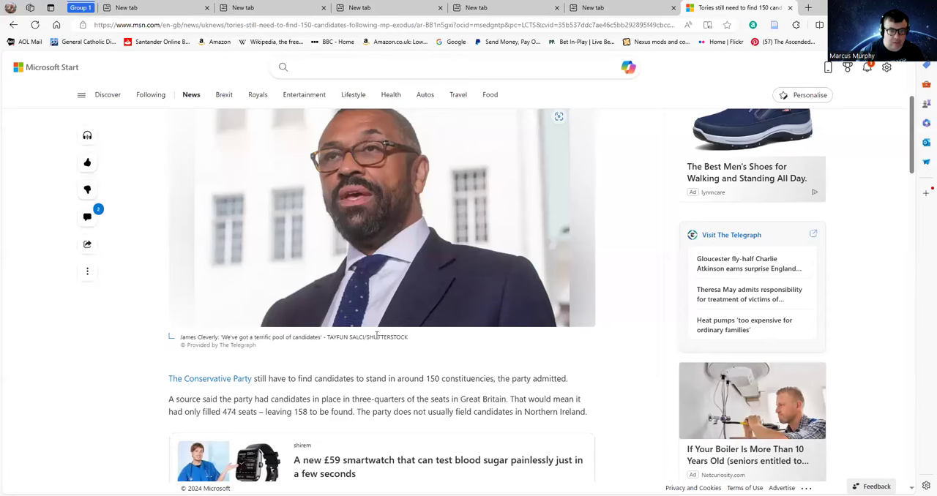
- Scroll past the smartwatch ad to the June 7 deadline paragraph and Continue reading prompt
scroll("up", 3)
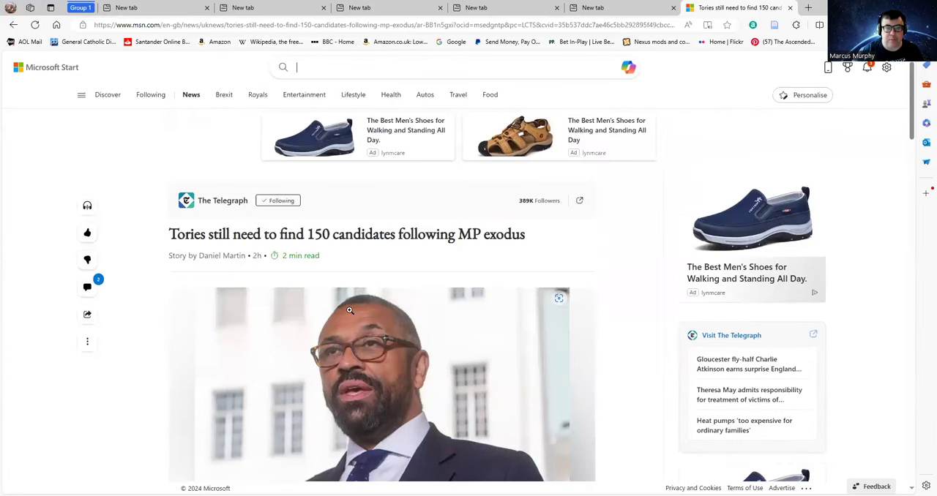
mouse_move(142, 358)
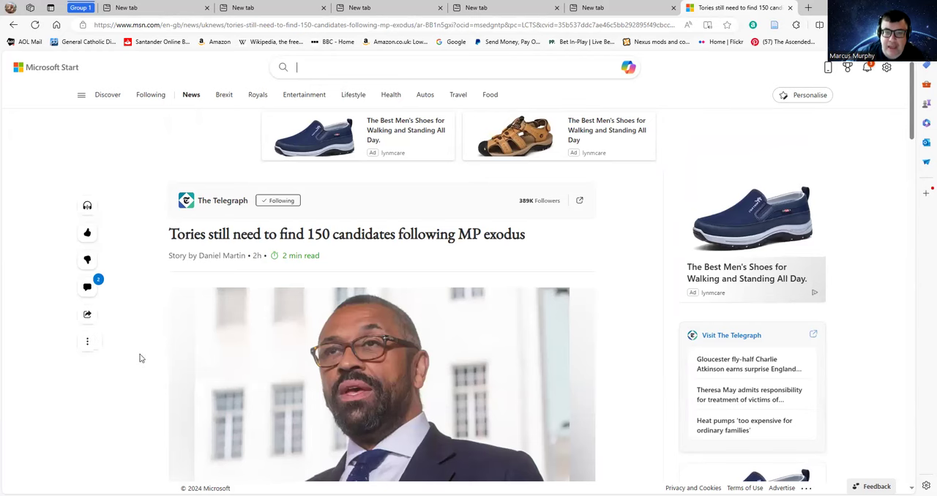
scroll("down", 3)
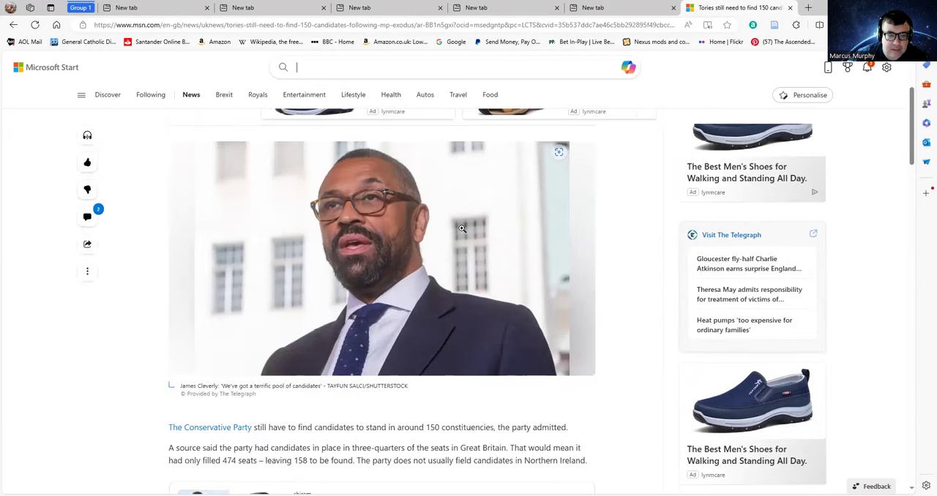
mouse_move(369, 325)
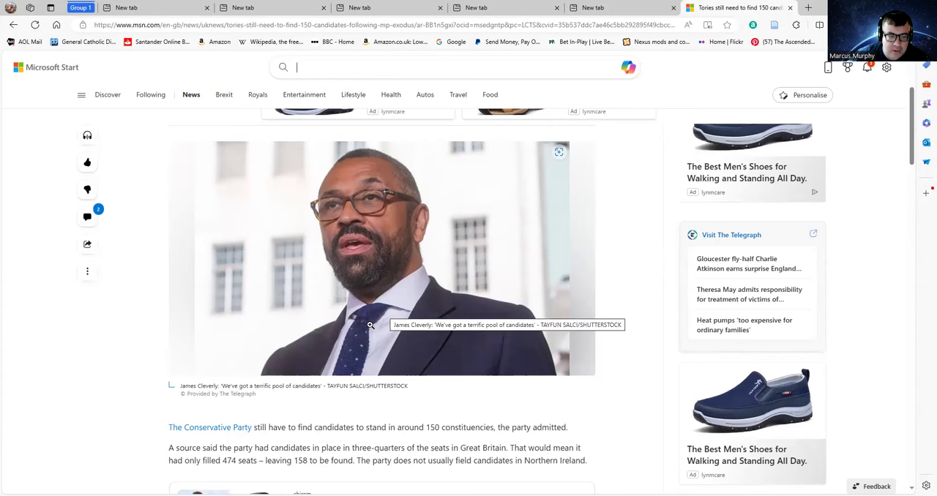
mouse_move(362, 344)
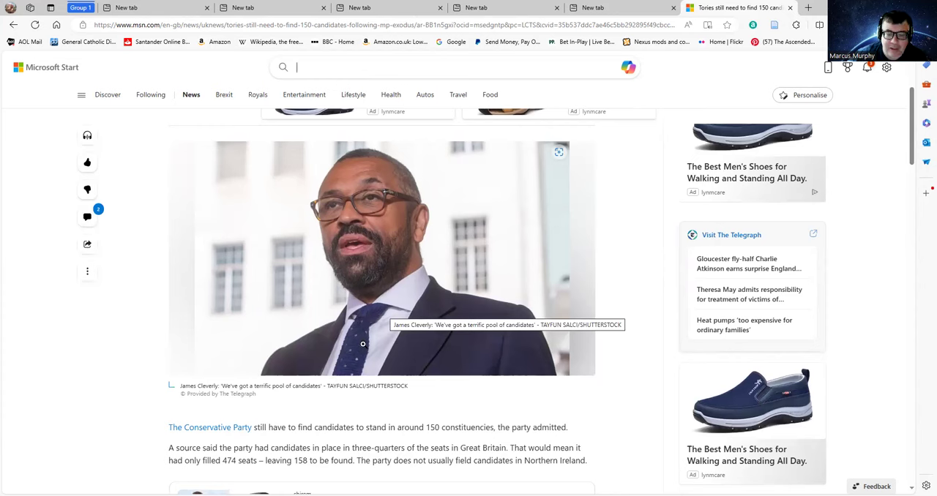
mouse_move(359, 348)
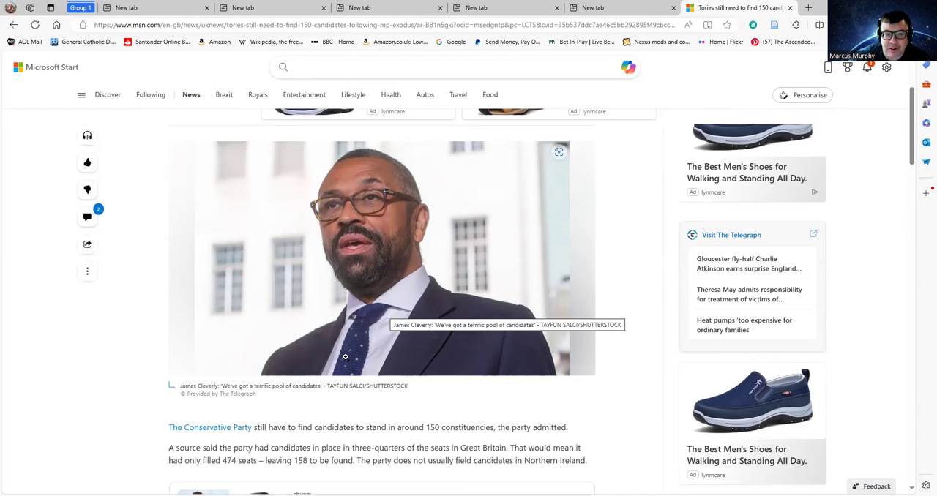
mouse_move(327, 407)
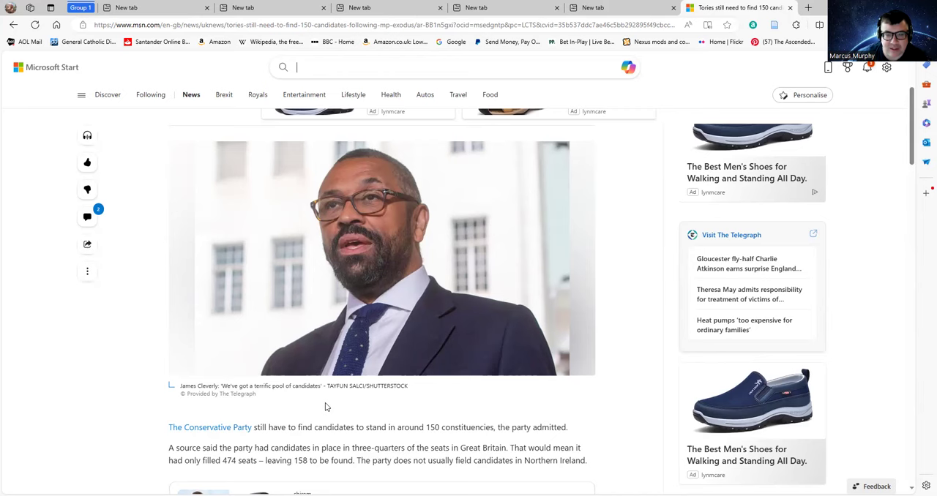
scroll("down", 3)
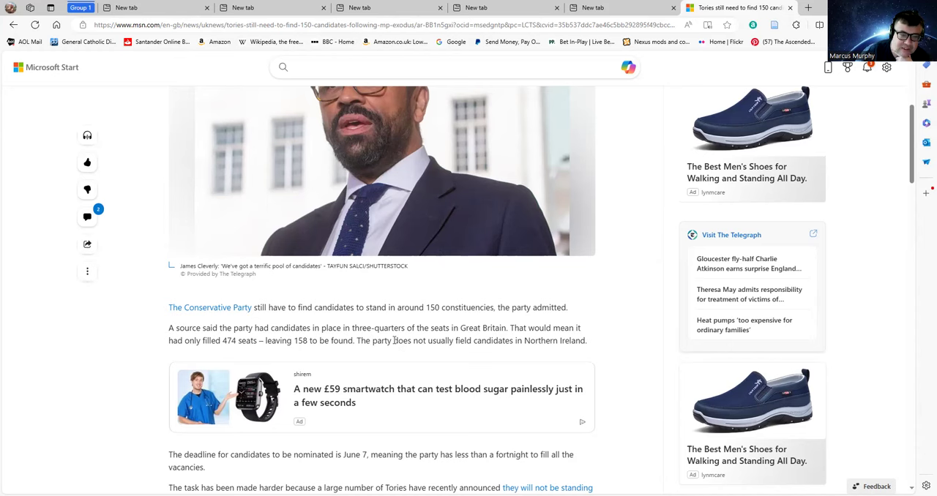
scroll("down", 3)
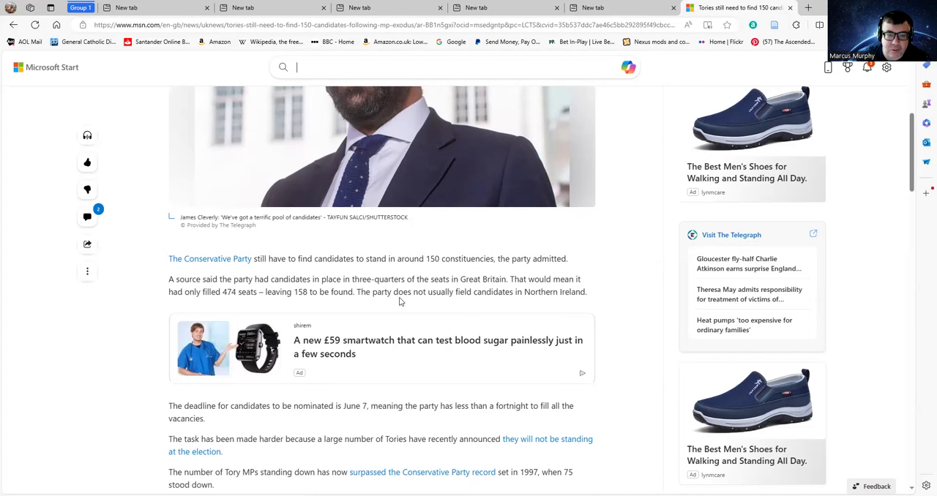
mouse_move(285, 313)
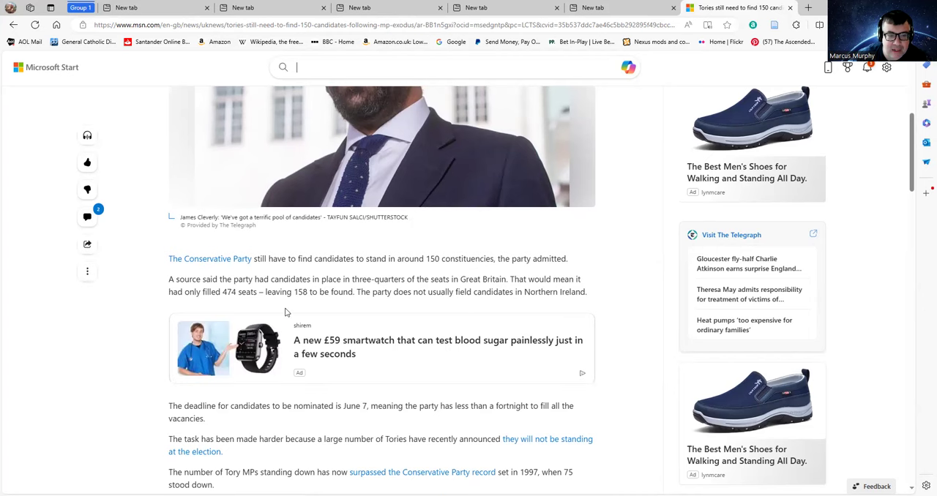
mouse_move(243, 309)
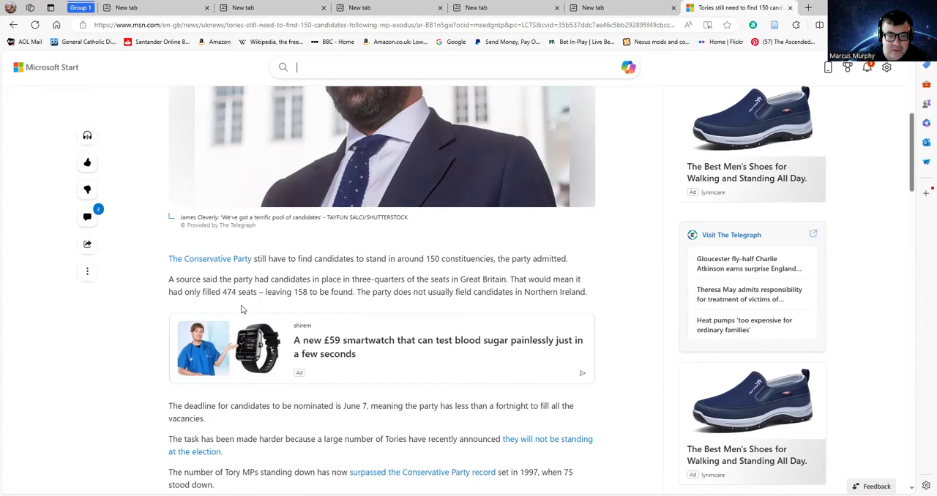
mouse_move(293, 309)
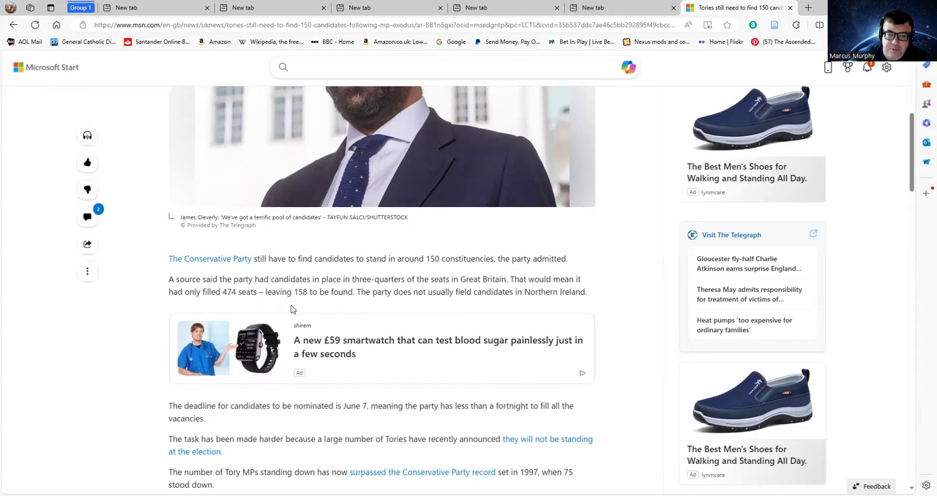
mouse_move(421, 304)
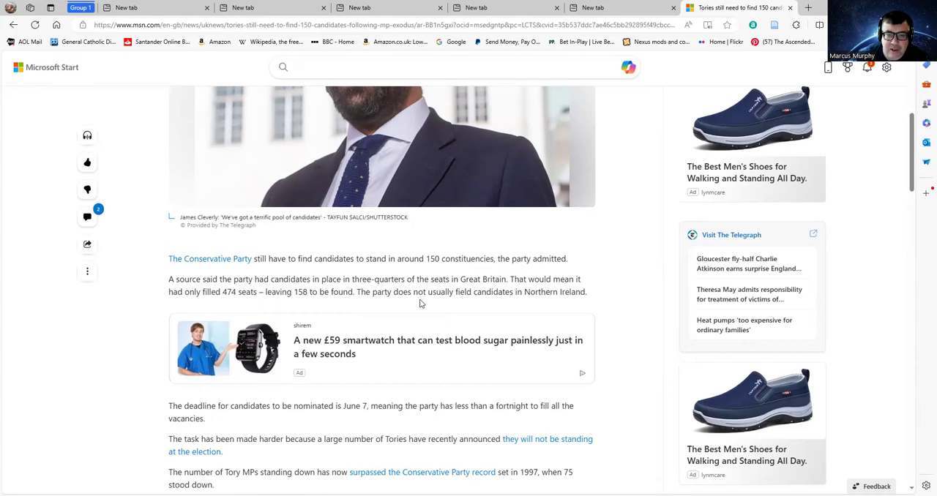
mouse_move(534, 272)
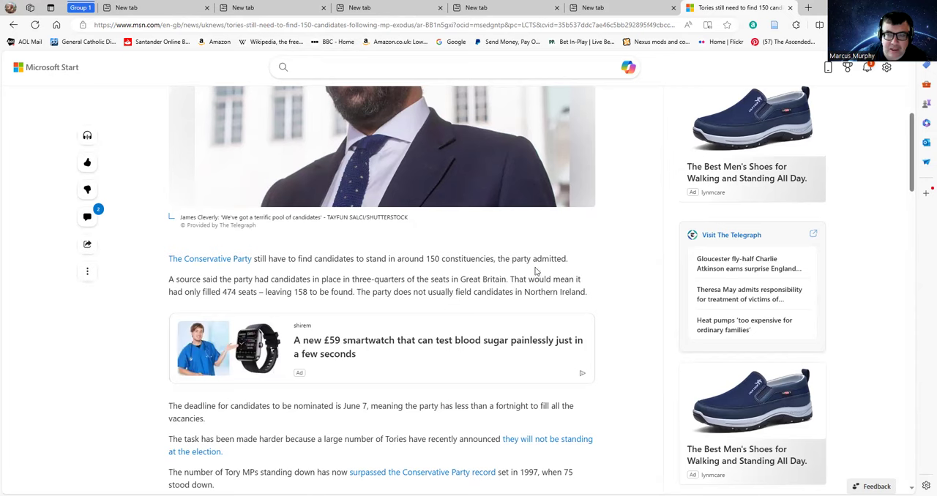
scroll("down", 3)
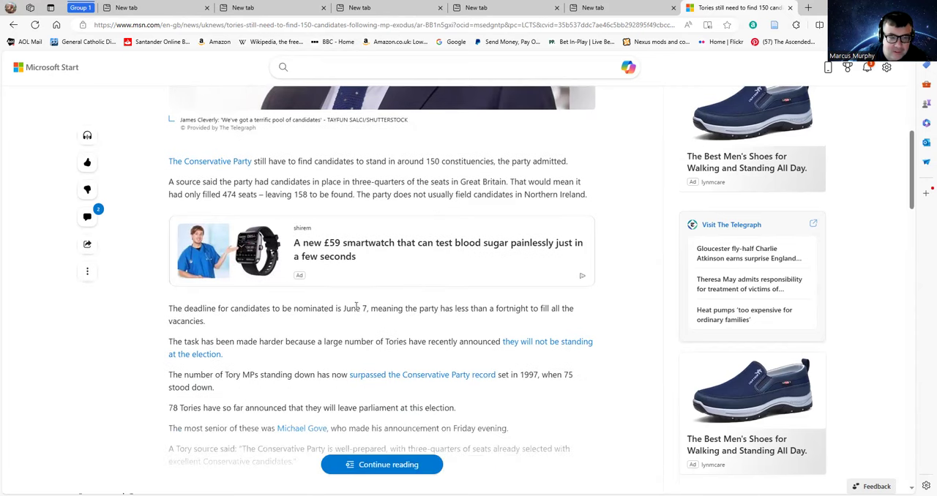
mouse_move(272, 337)
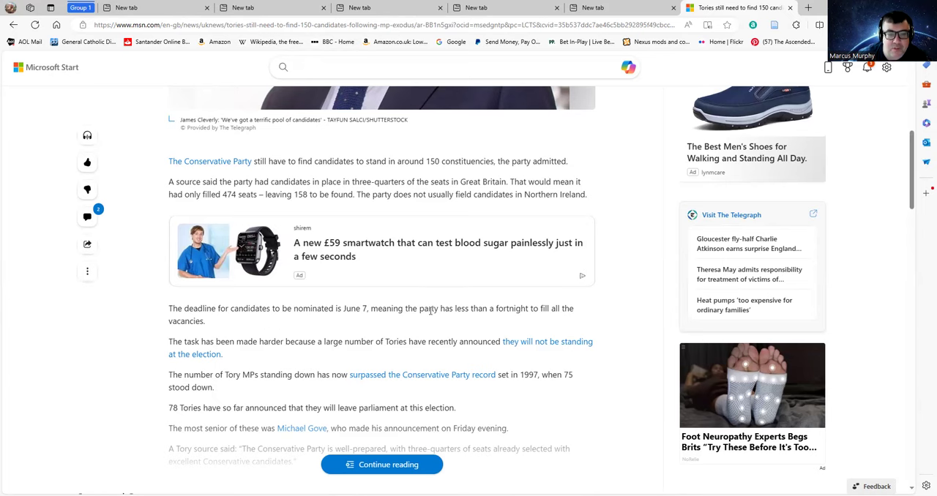
- Scroll to where the preview text stops at the Continue reading button
scroll("up", 3)
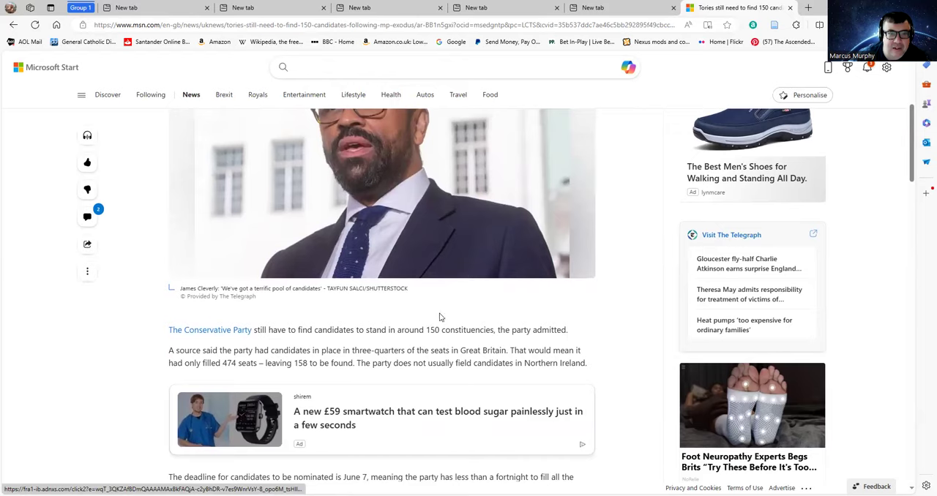
scroll("down", 3)
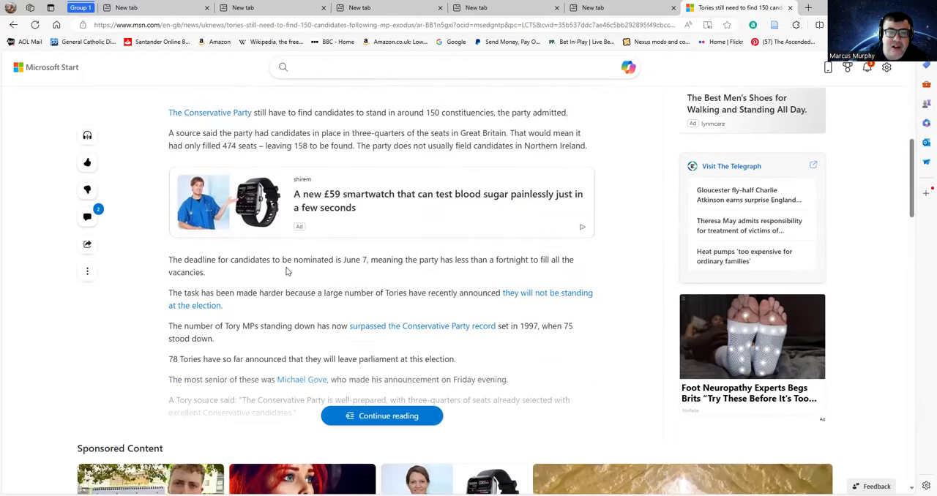
mouse_move(255, 310)
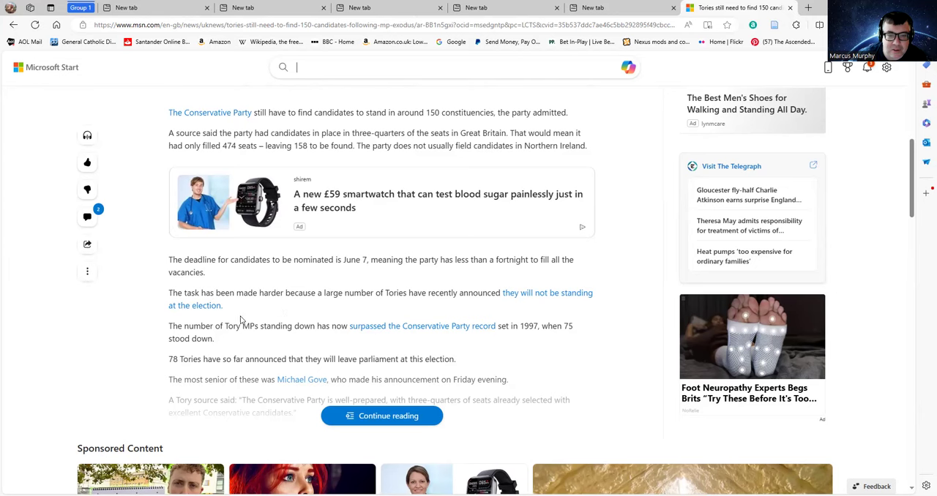
mouse_move(329, 316)
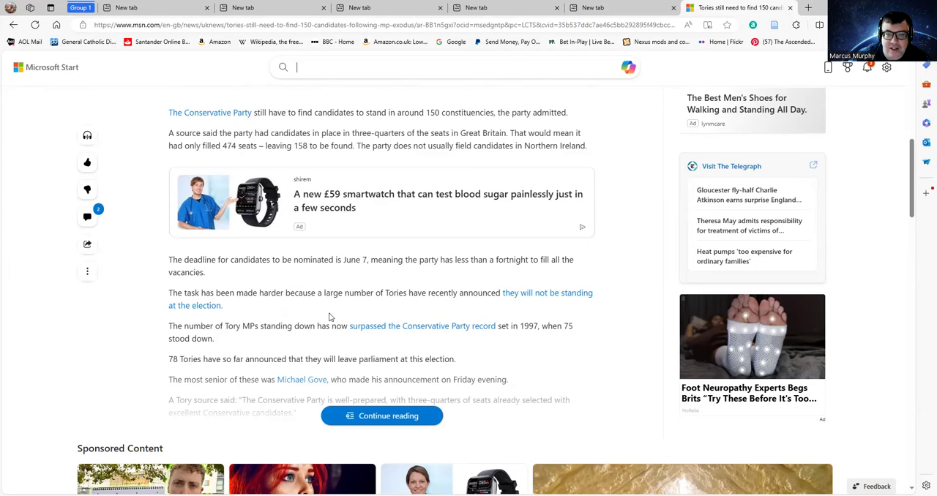
mouse_move(369, 291)
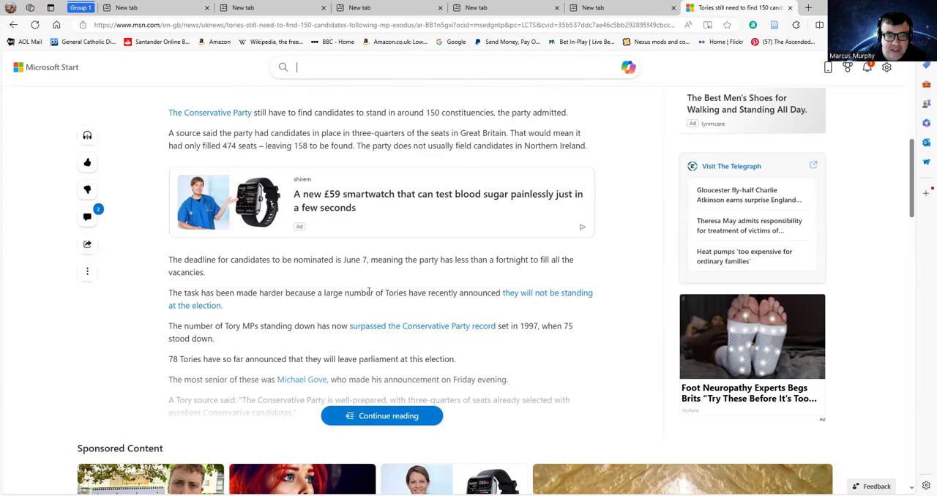
mouse_move(346, 302)
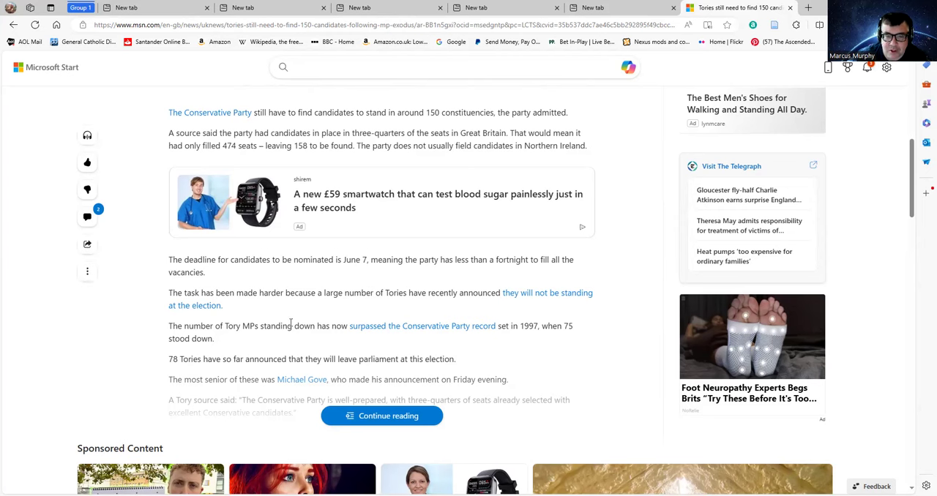
mouse_move(346, 342)
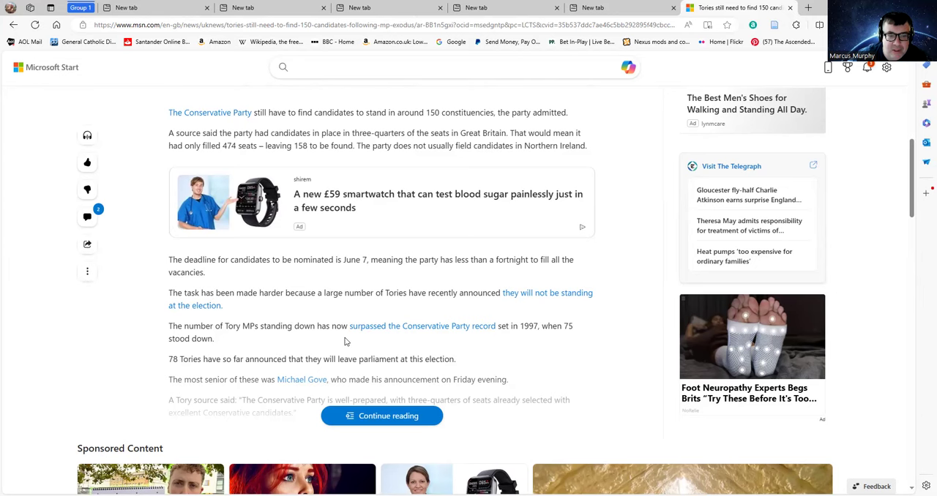
mouse_move(435, 348)
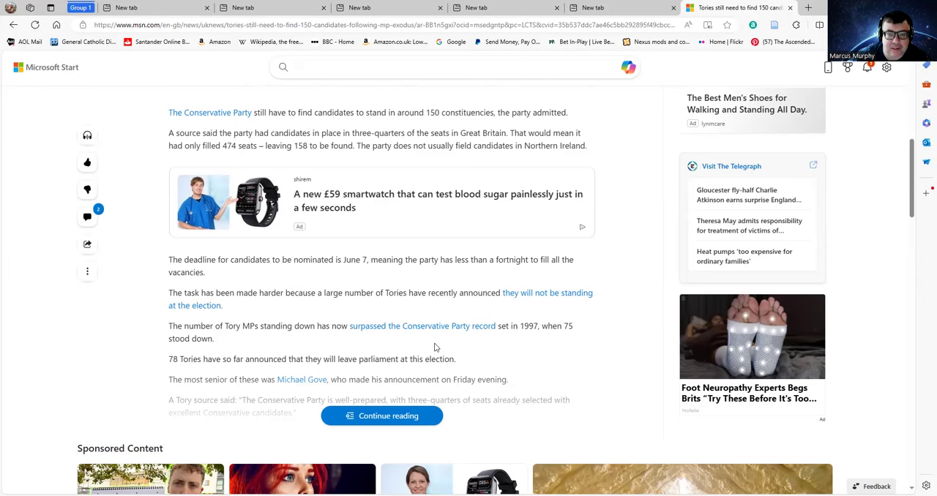
mouse_move(477, 348)
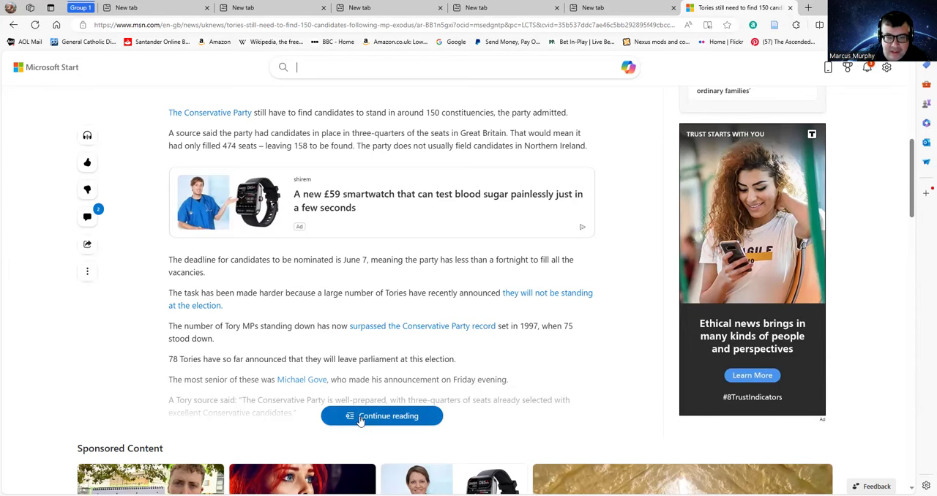
- Expand the full article via Continue reading and scroll through the 'Nothing particularly unusual' section to the related video
left_click(381, 415)
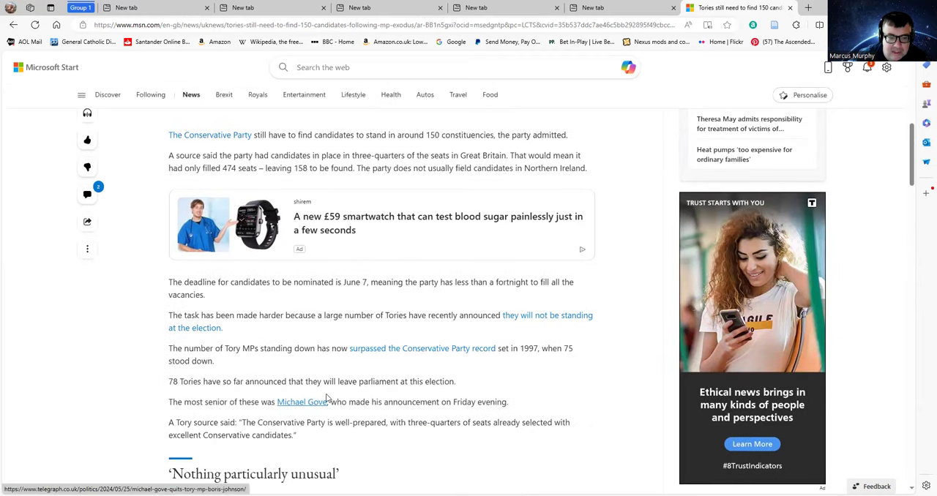
scroll("down", 3)
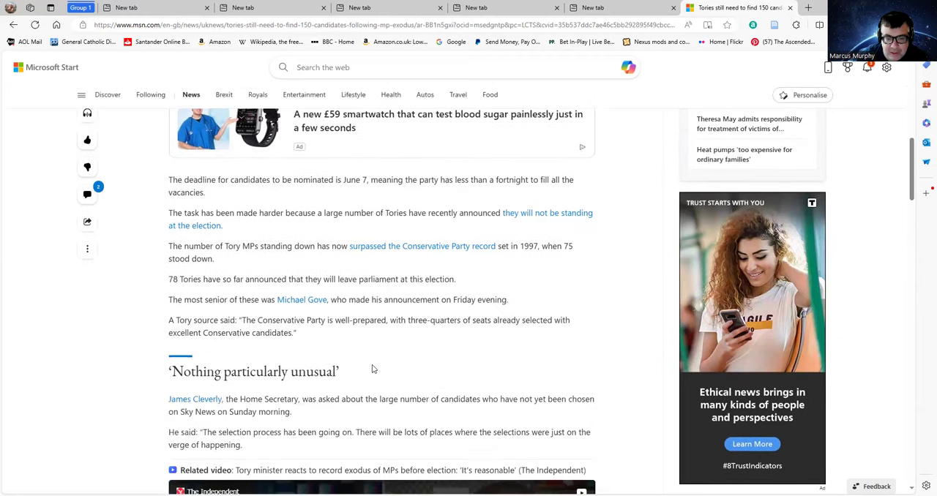
scroll("down", 3)
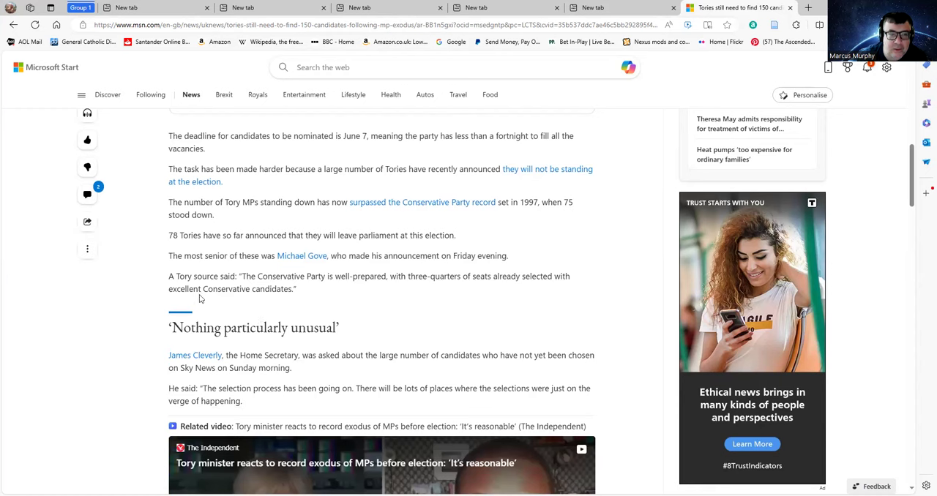
mouse_move(268, 304)
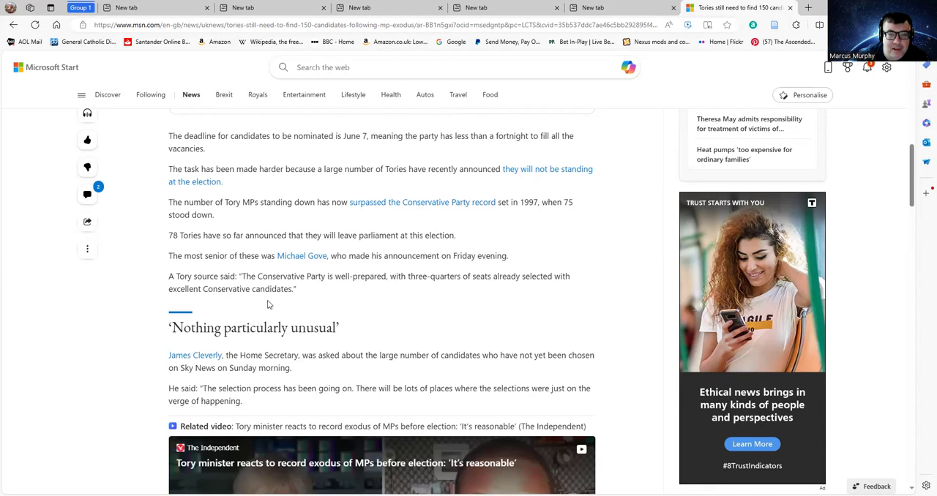
mouse_move(298, 302)
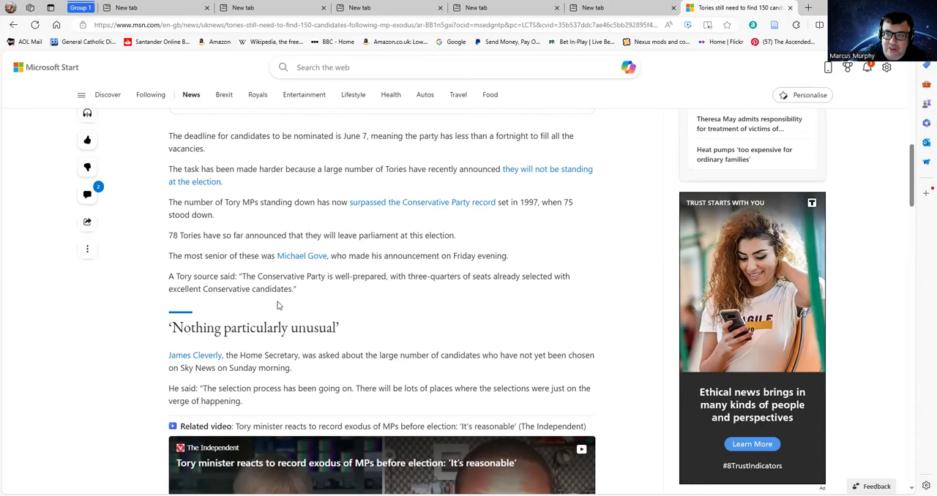
scroll("up", 3)
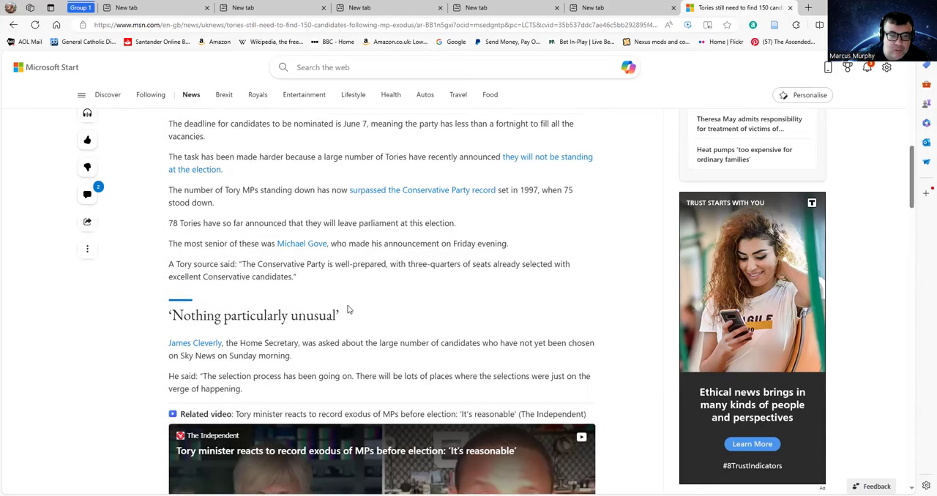
scroll("down", 3)
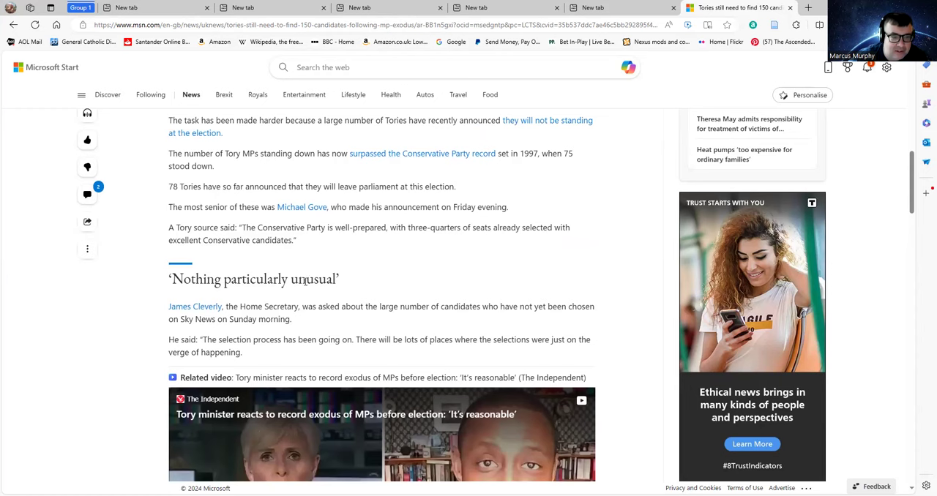
mouse_move(256, 301)
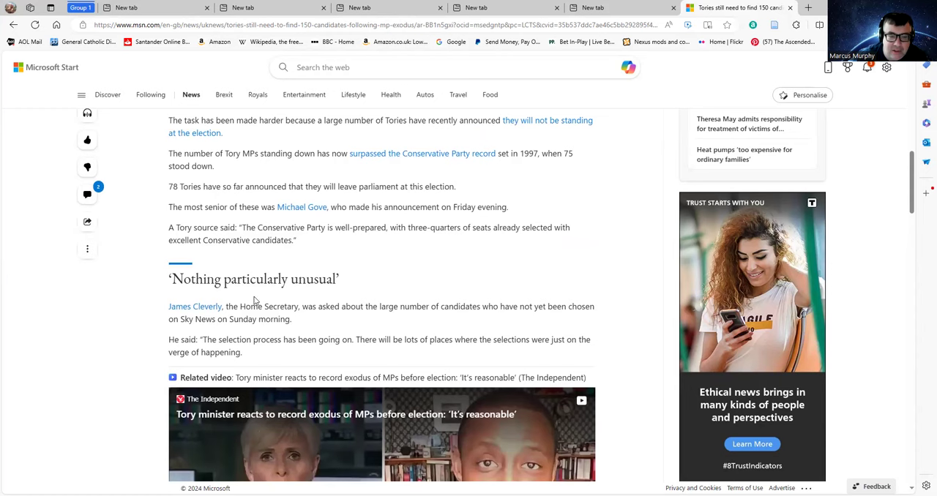
mouse_move(284, 304)
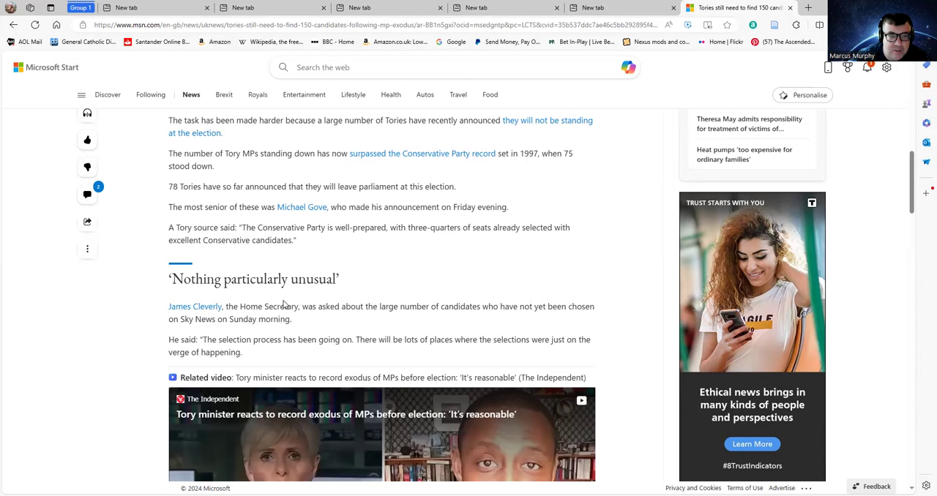
mouse_move(295, 332)
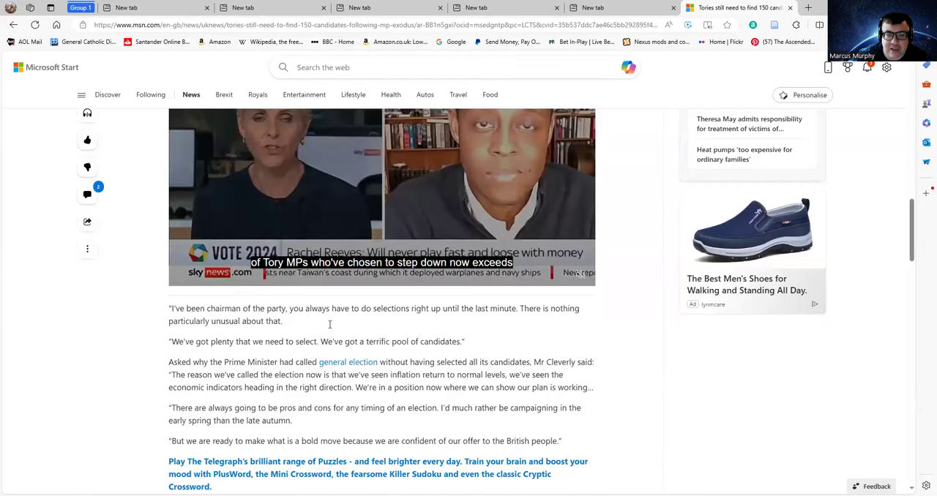
- Scroll to Cleverly's final 'bold move' quote, the Telegraph puzzles note and sponsored stories
scroll("down", 3)
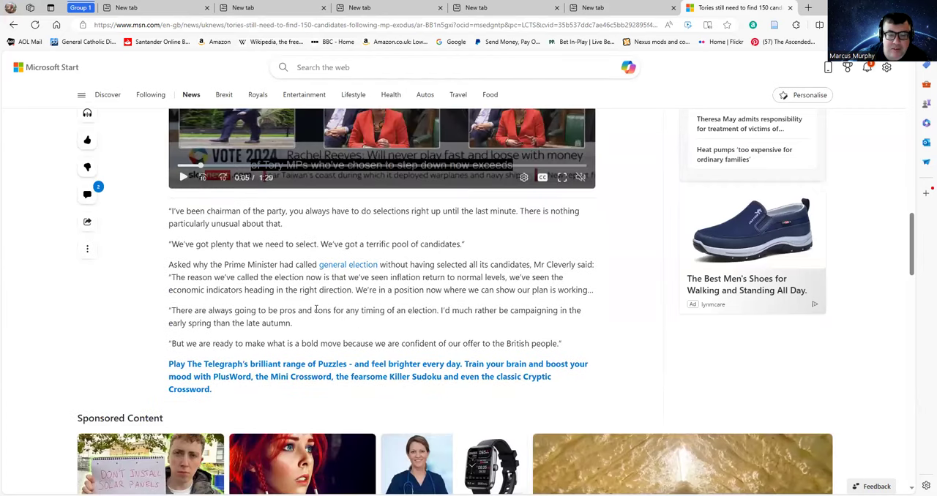
mouse_move(339, 330)
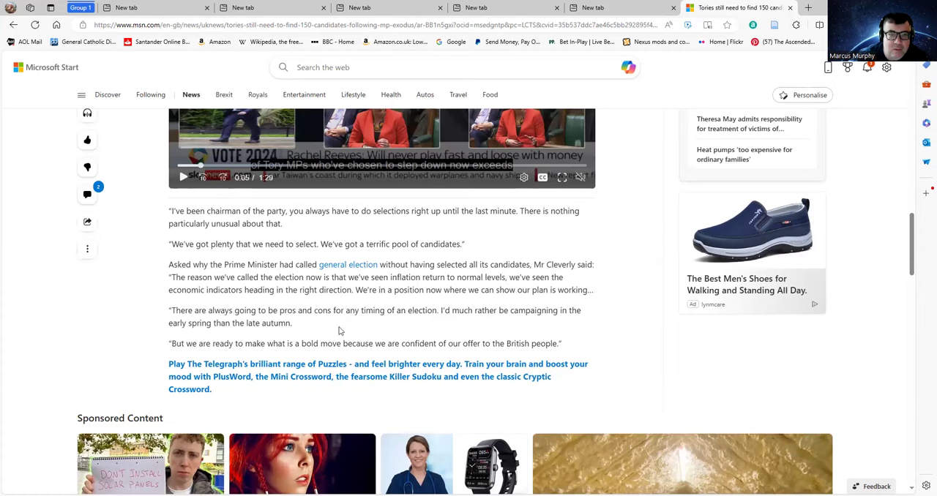
mouse_move(288, 308)
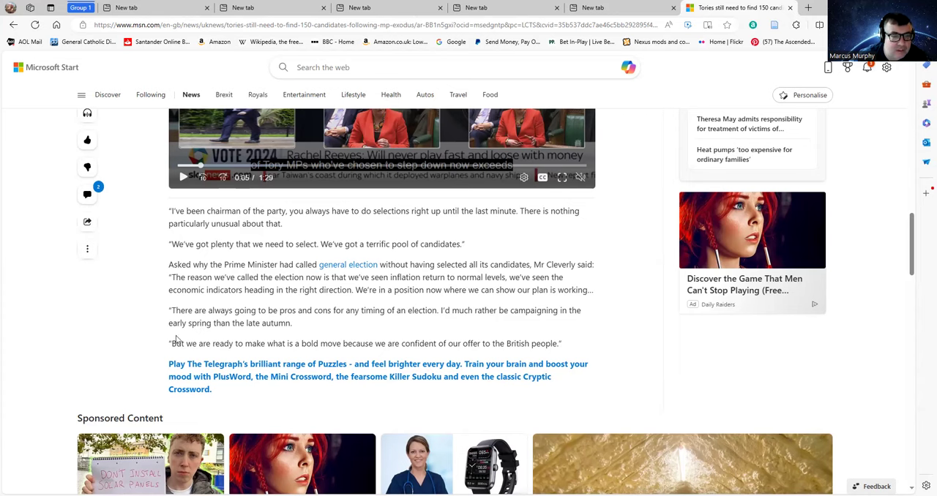
mouse_move(314, 308)
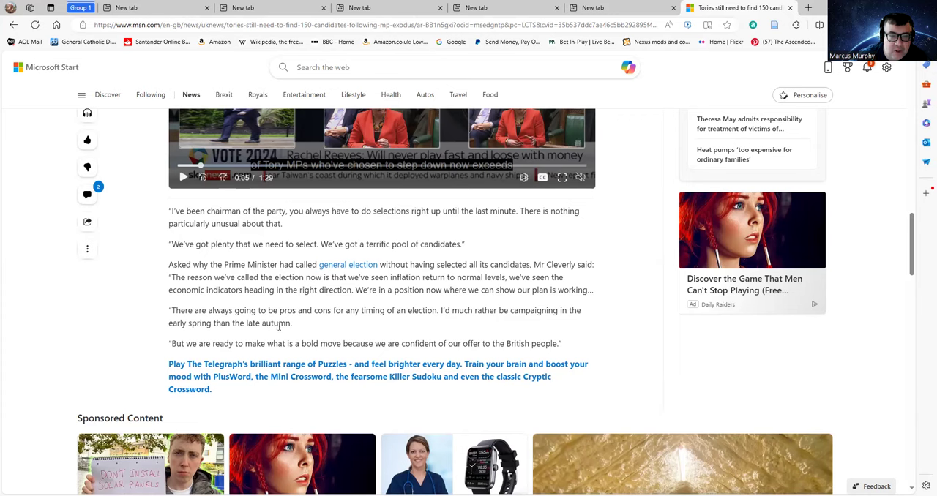
mouse_move(337, 334)
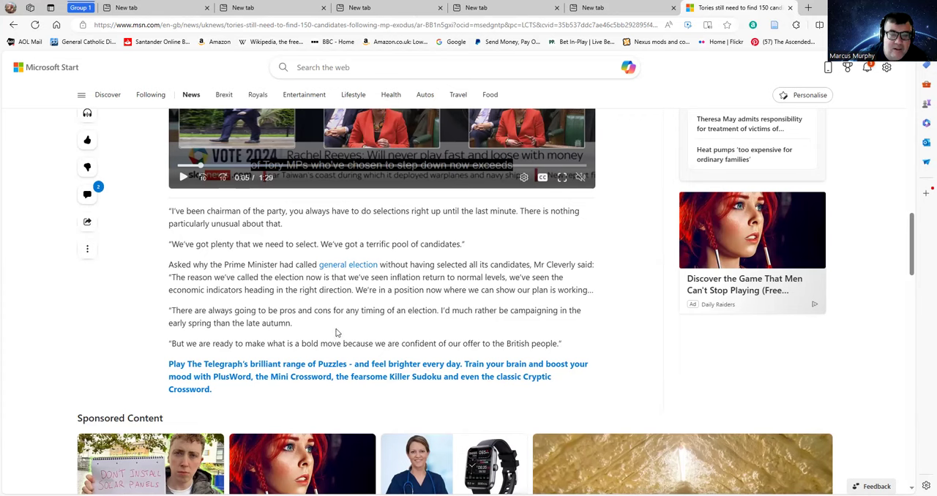
mouse_move(315, 338)
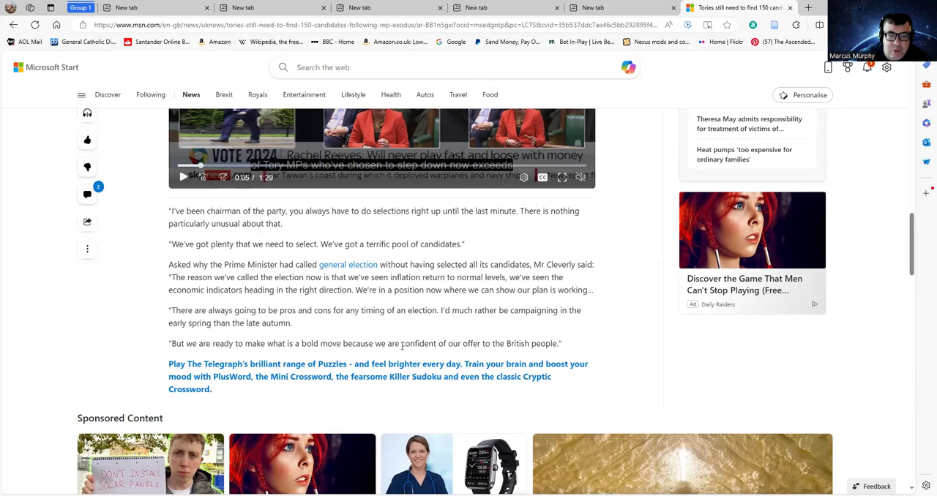
mouse_move(398, 353)
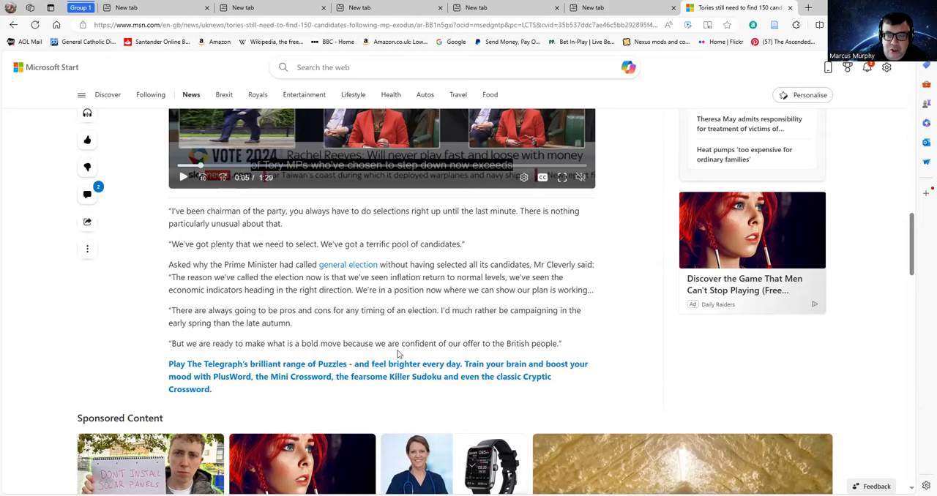
mouse_move(322, 347)
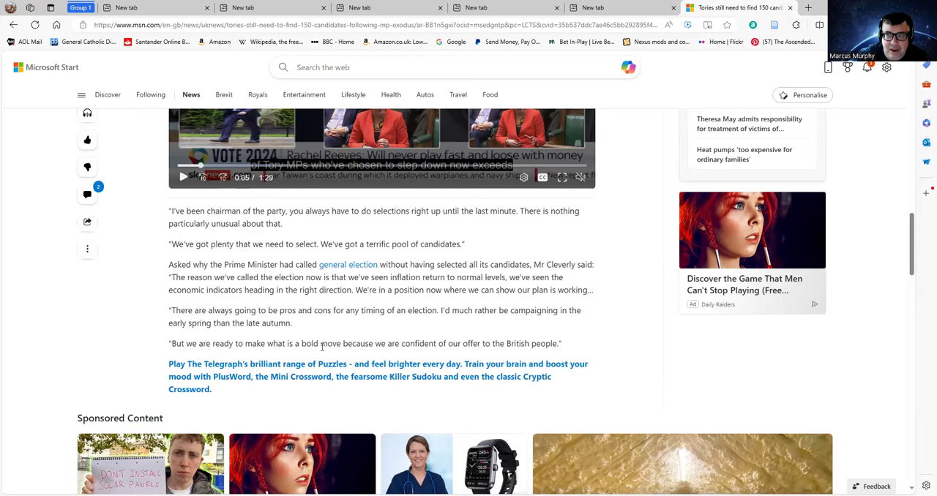
mouse_move(310, 355)
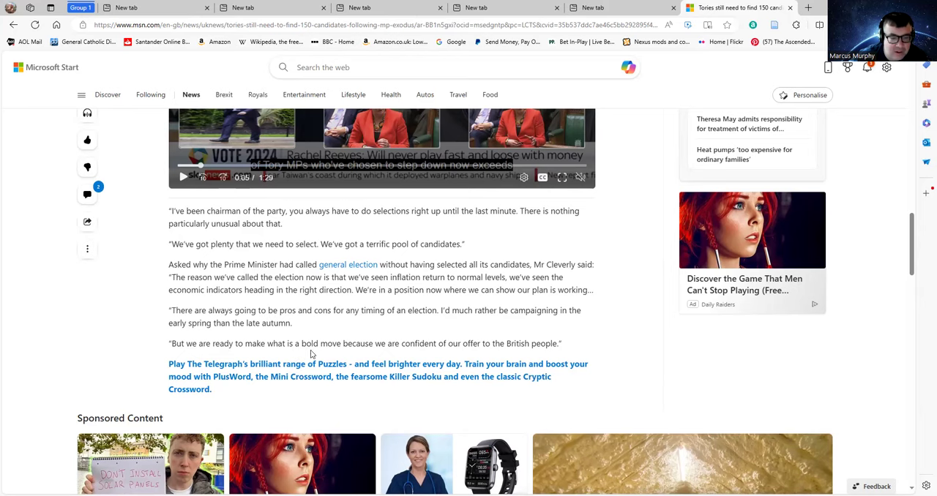
scroll("down", 3)
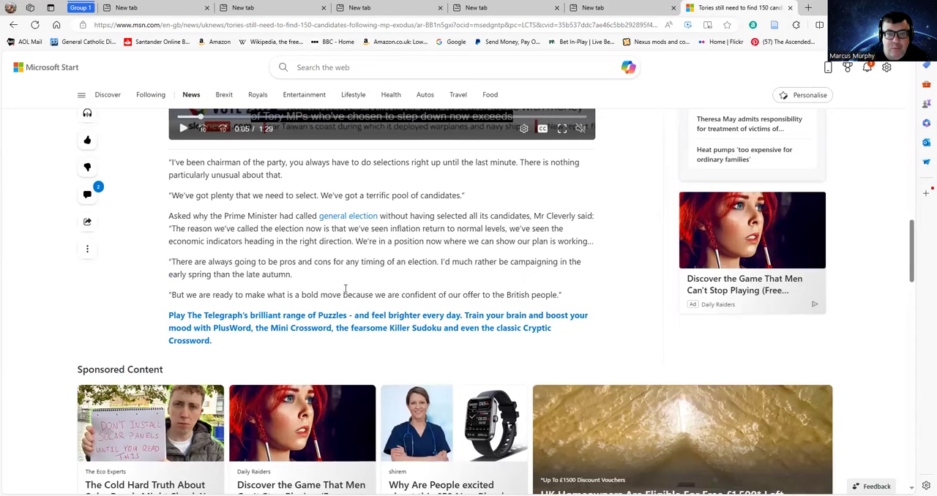
scroll("down", 3)
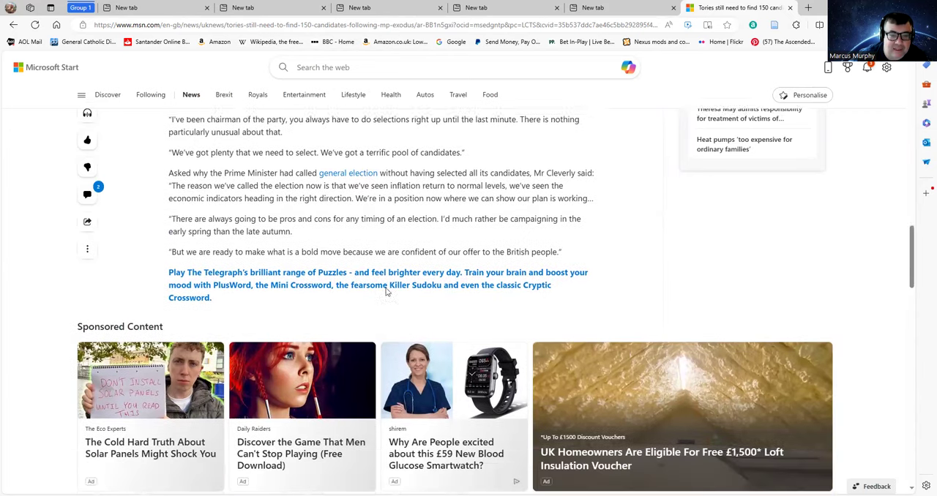